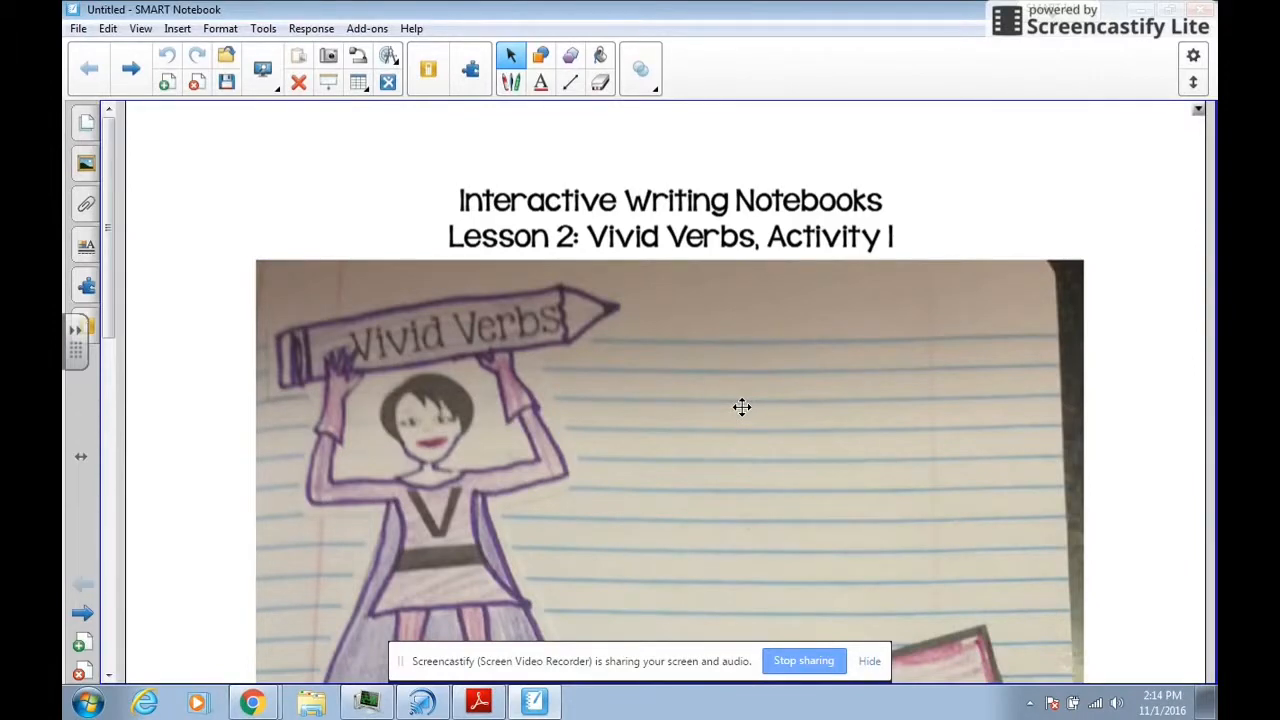
pyautogui.moveTo(780, 412)
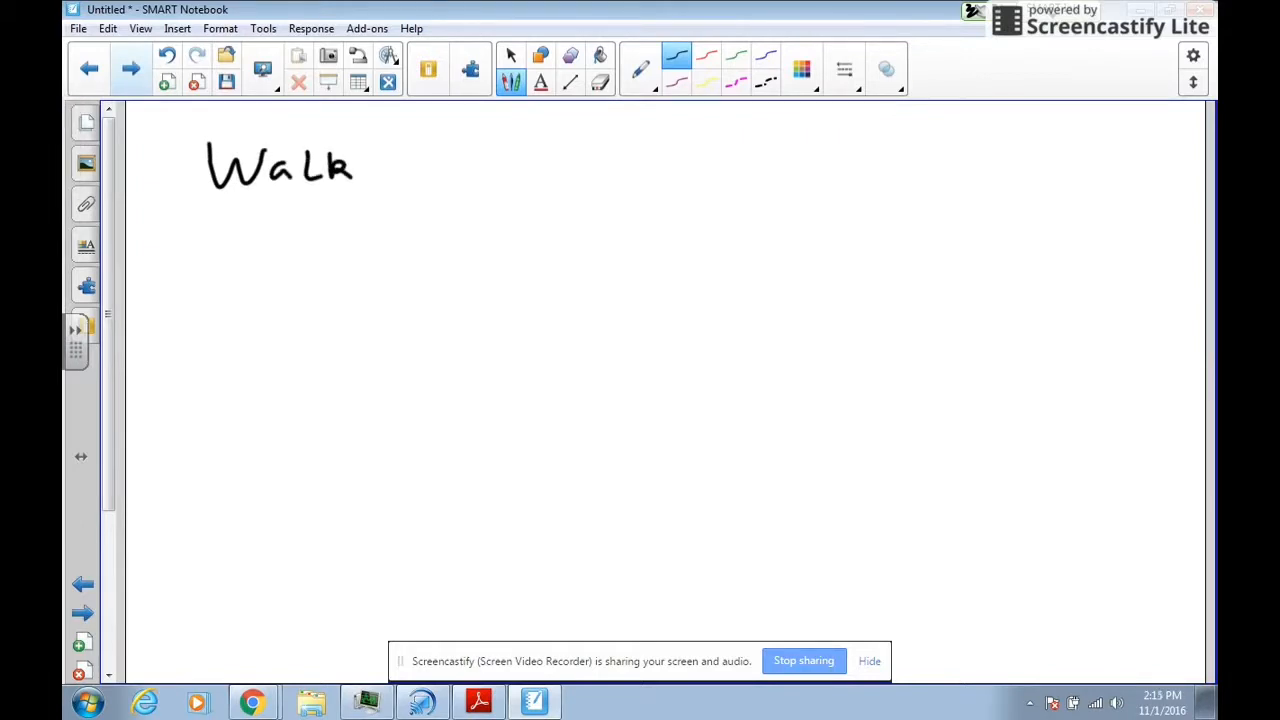
# - Write 'crawl' and 'creep' in black beneath the 'Walk' heading
pyautogui.moveTo(290, 210); pyautogui.dragTo(360, 216)
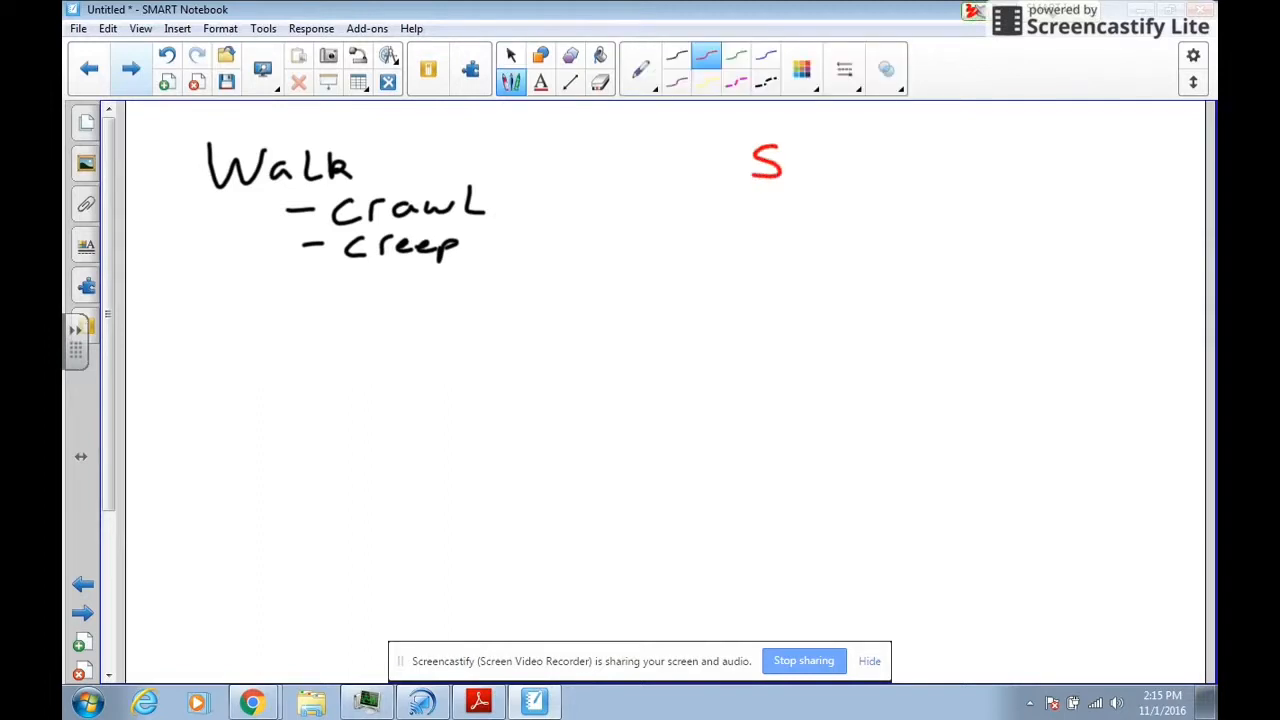
# - Write the red heading 'Say' with 'mutter' and 'scream' listed beneath it
pyautogui.moveTo(780, 150); pyautogui.dragTo(836, 180)
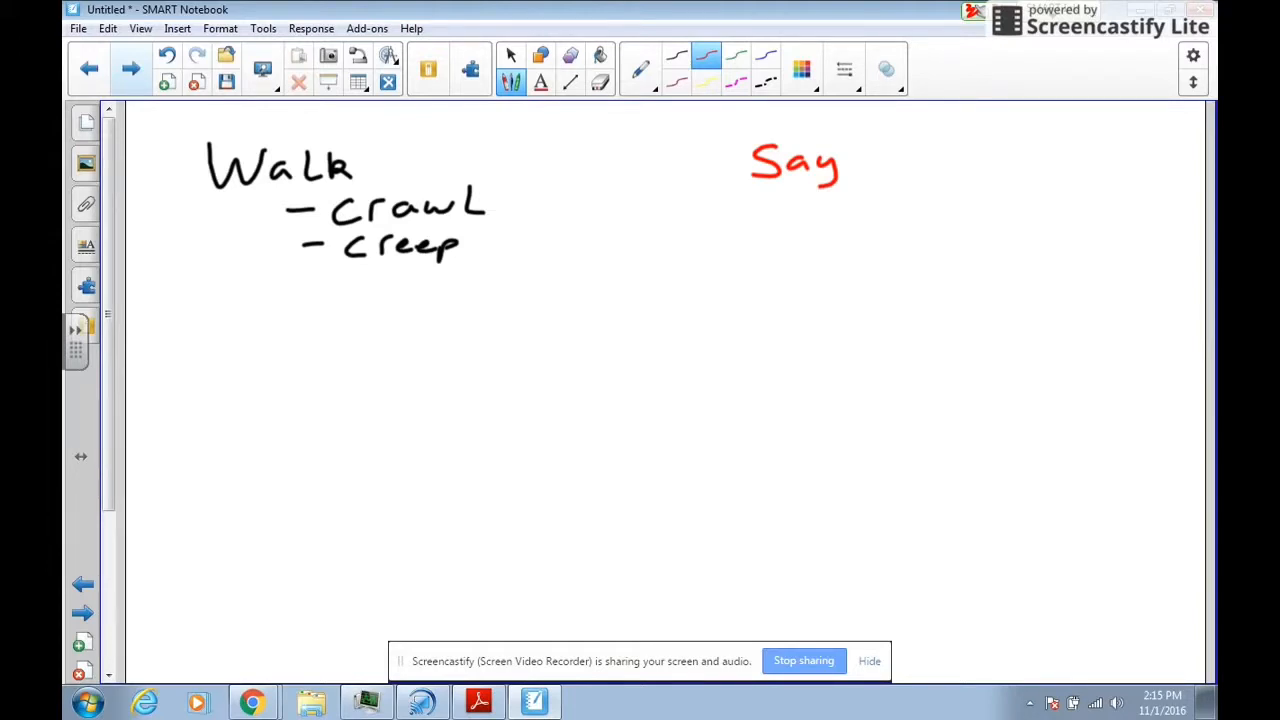
pyautogui.moveTo(800, 210); pyautogui.dragTo(840, 210)
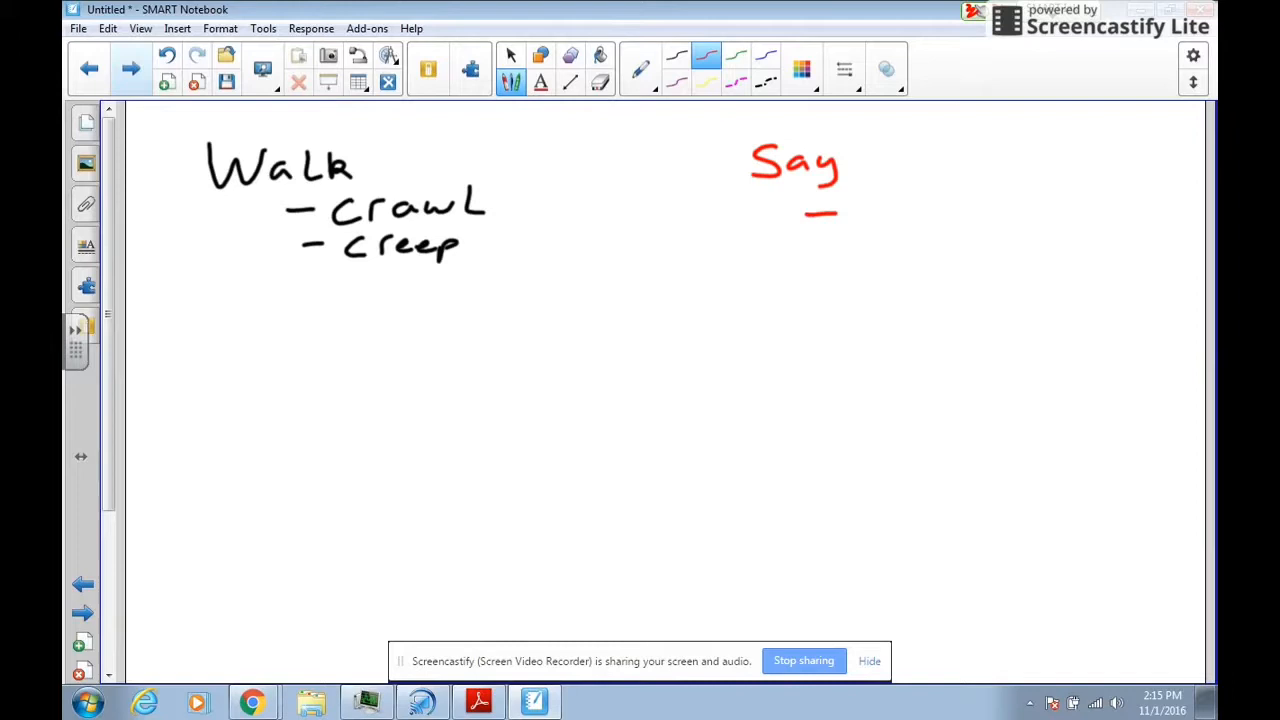
pyautogui.moveTo(820, 210); pyautogui.dragTo(940, 210)
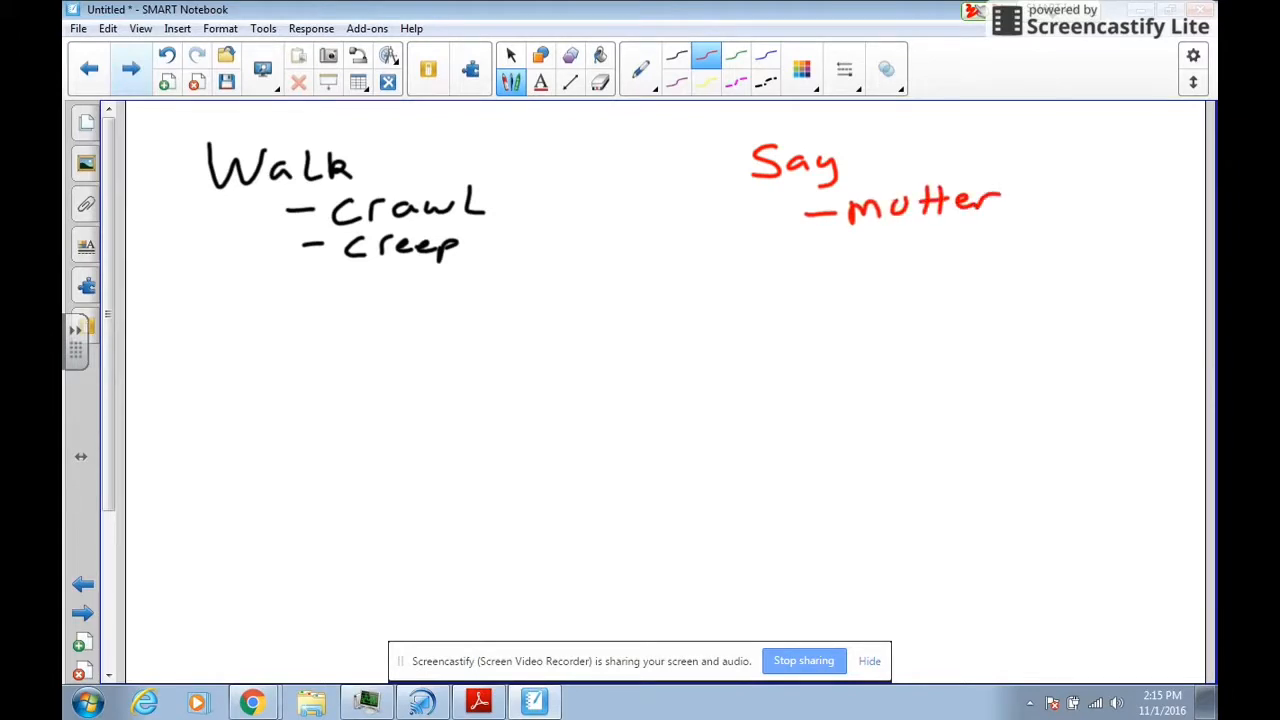
pyautogui.moveTo(810, 244); pyautogui.dragTo(884, 244)
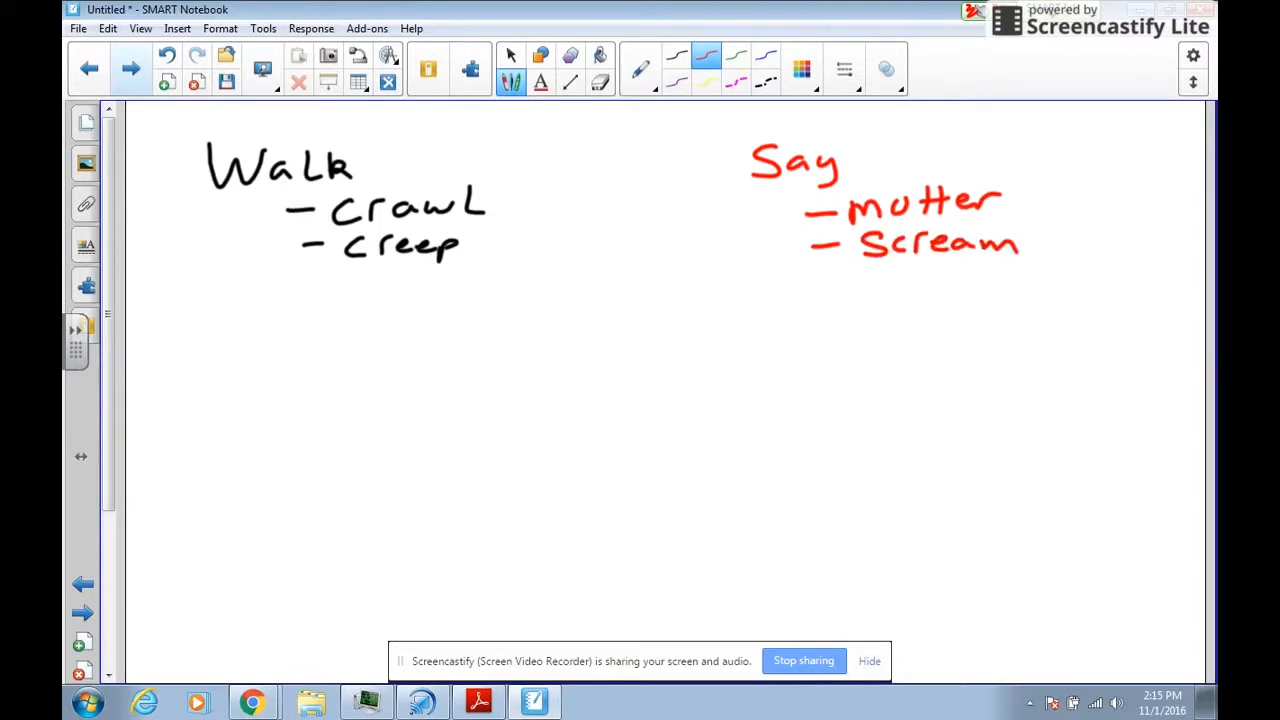
# - Add 'whisper' and 'groan' to the red list and return to the Select tool
pyautogui.moveTo(820, 278); pyautogui.dragTo(850, 278)
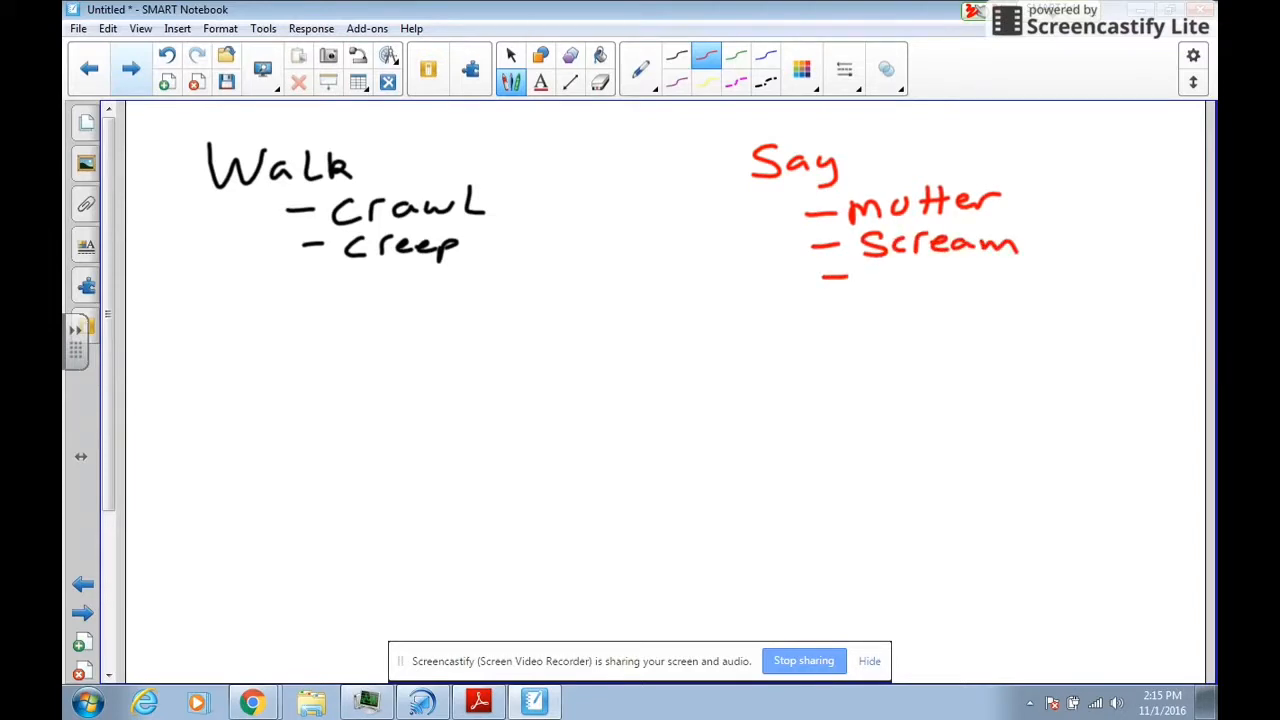
pyautogui.moveTo(860, 278); pyautogui.dragTo(976, 284)
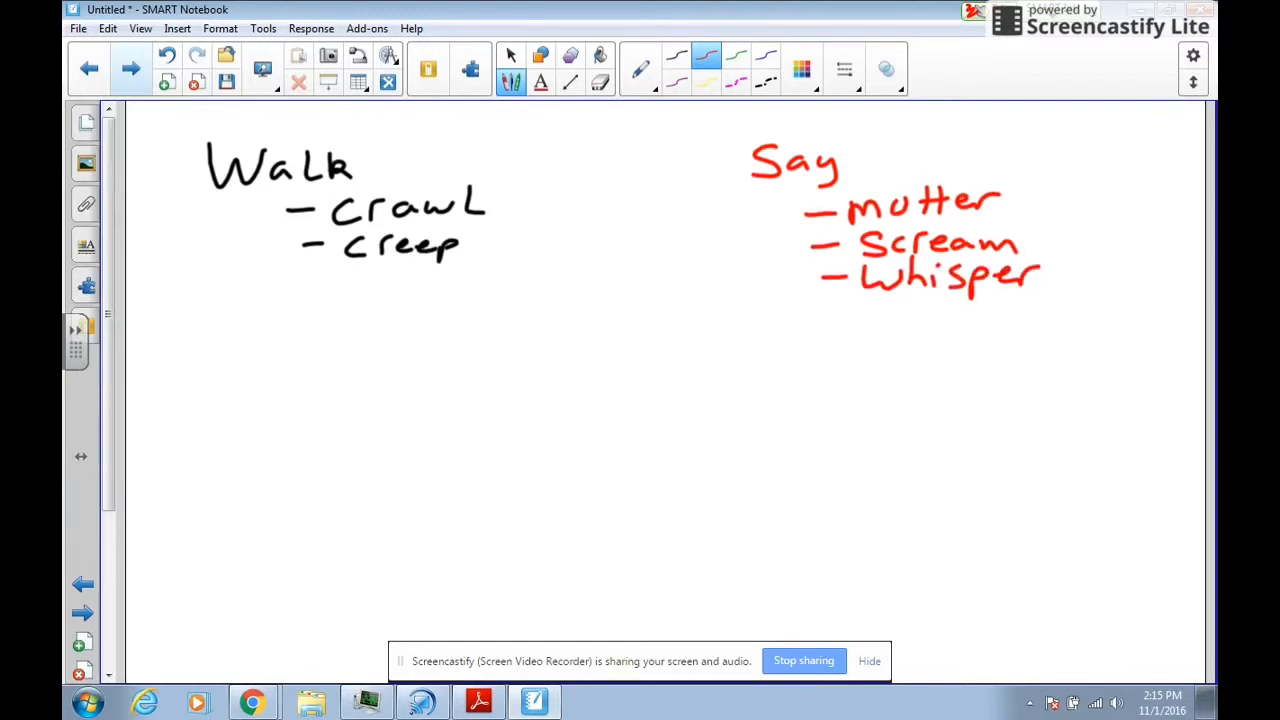
pyautogui.moveTo(820, 324); pyautogui.dragTo(896, 350)
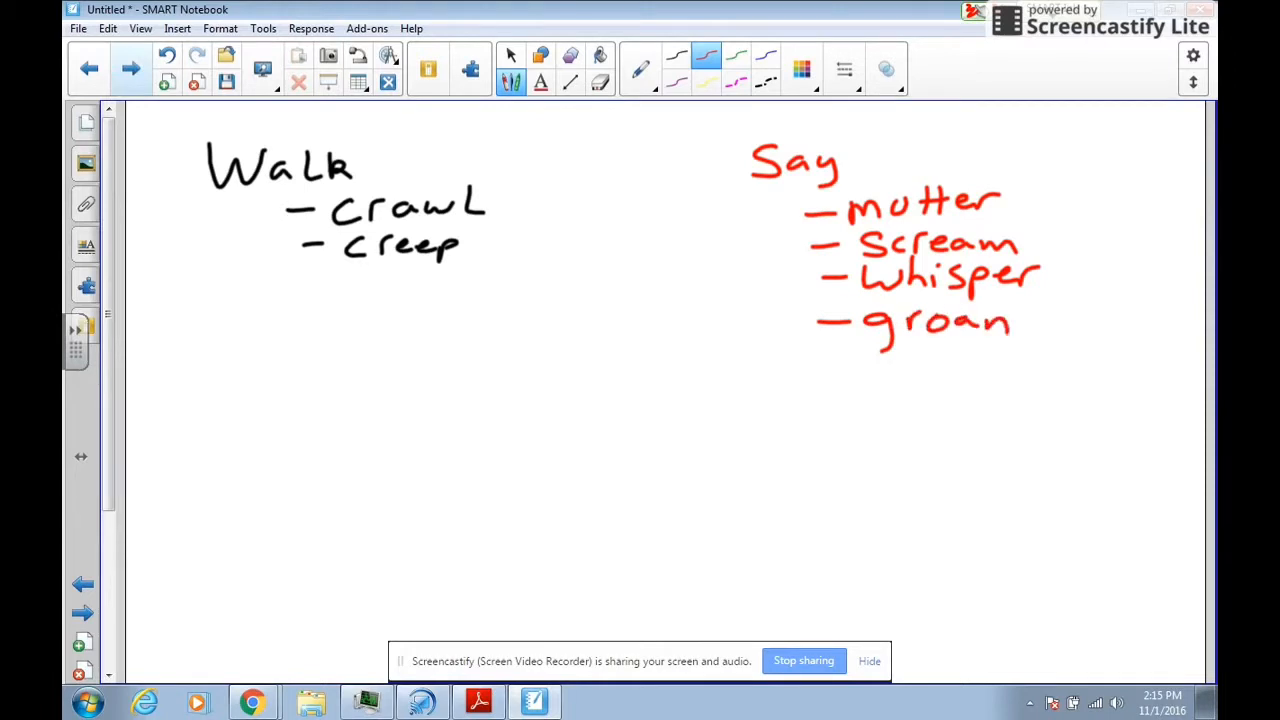
pyautogui.click(510, 56)
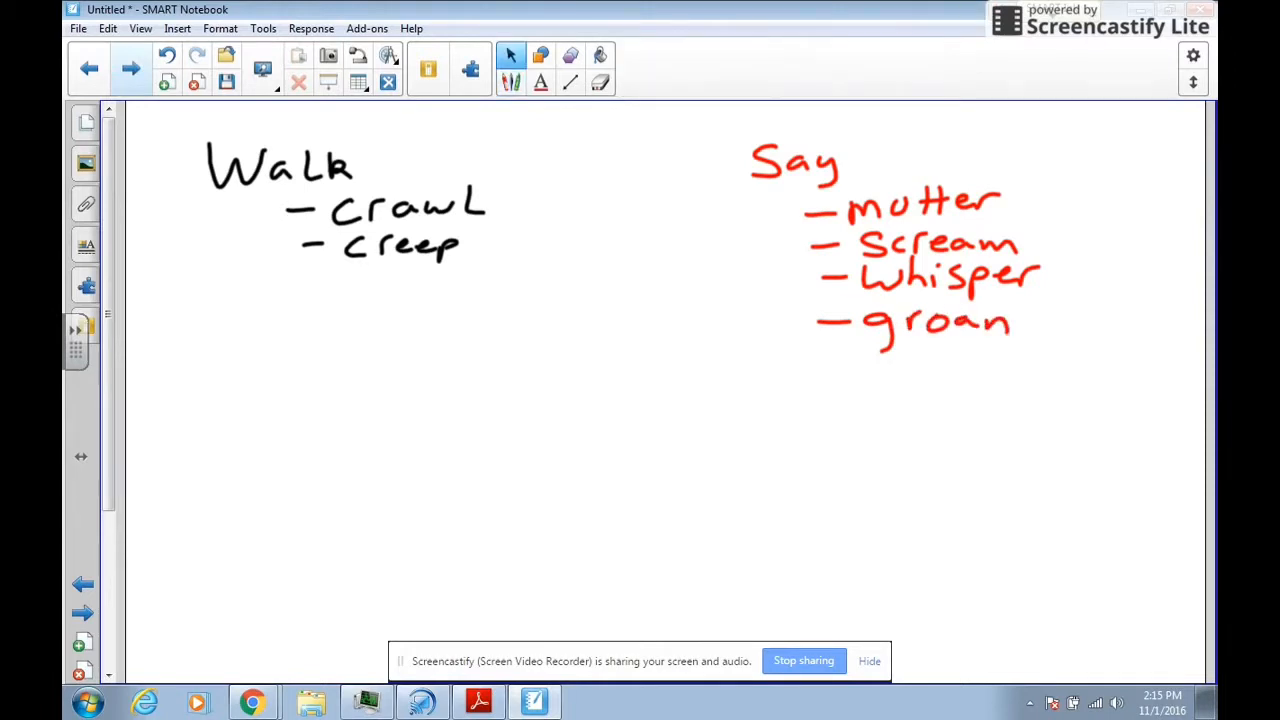